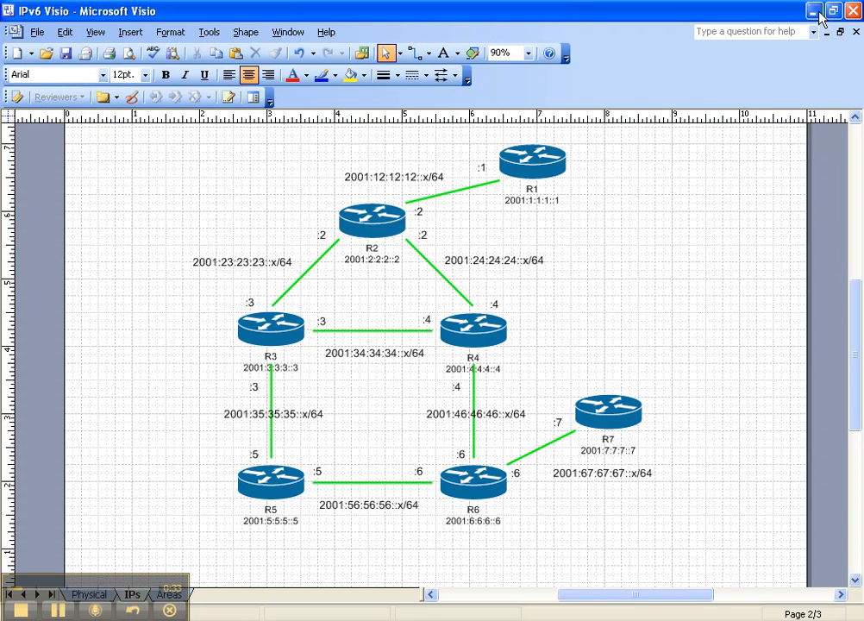
pyautogui.moveTo(566, 159)
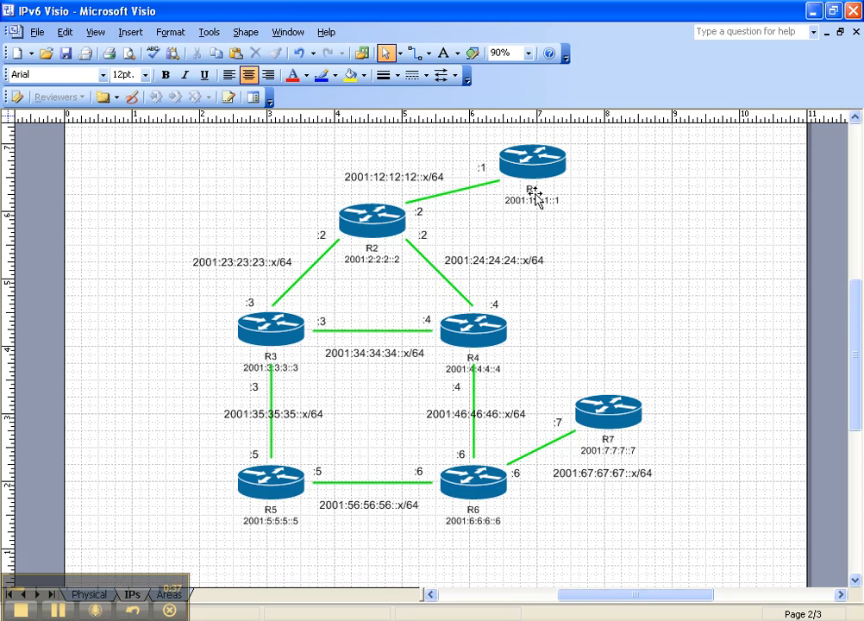
pyautogui.moveTo(509, 205)
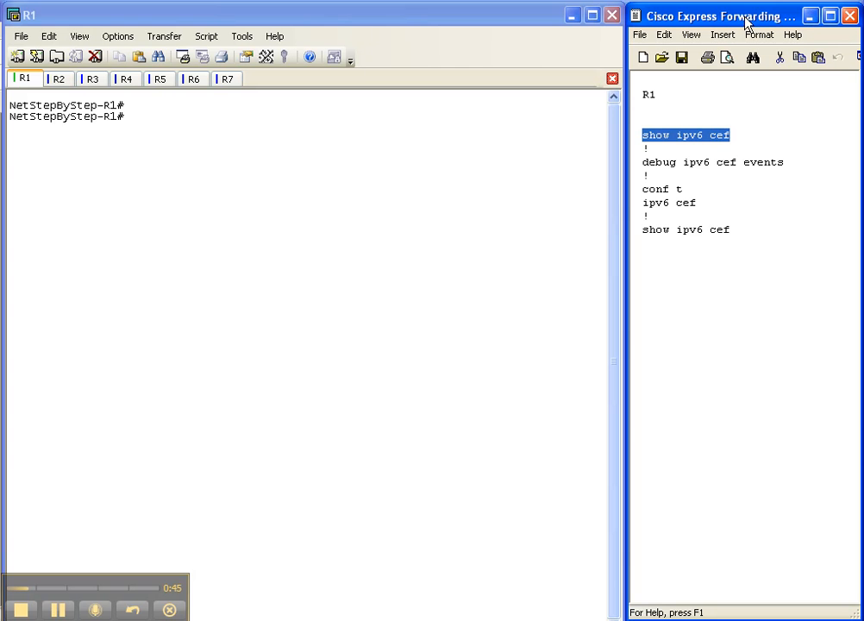
pyautogui.moveTo(701, 145)
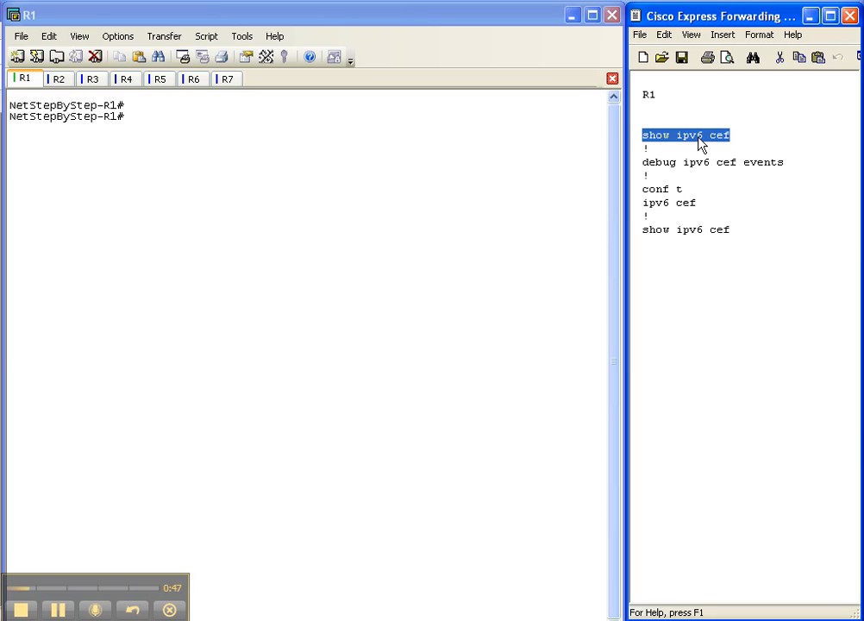
pyautogui.moveTo(705, 145)
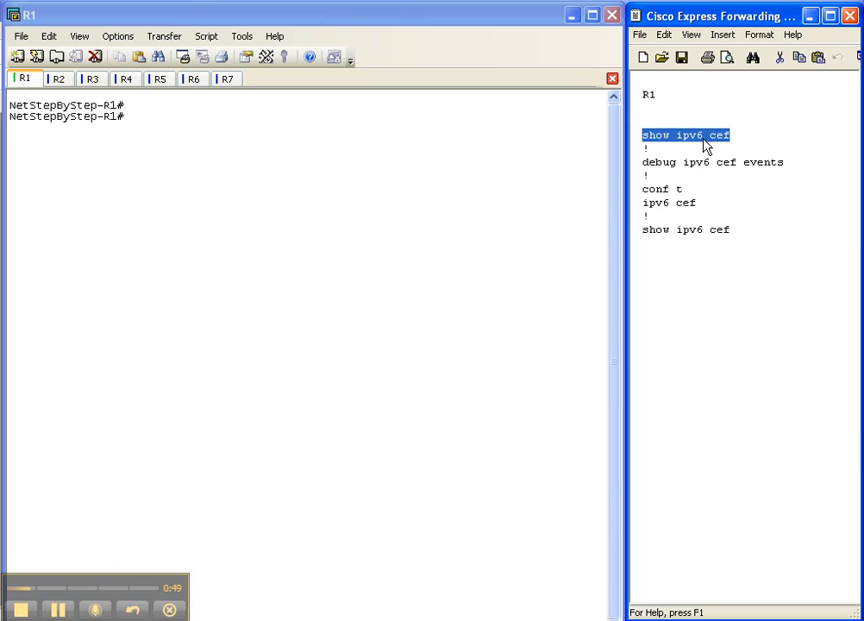
# - Run show ipv6 cef on R1 to see that IPv6 CEF is not running
pyautogui.write('show ipv6 cef')
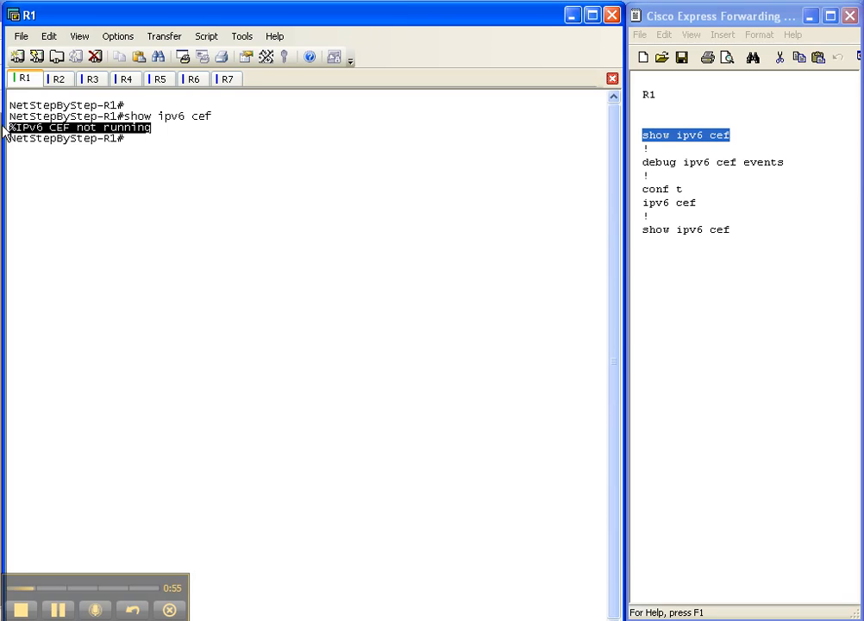
pyautogui.moveTo(128, 142)
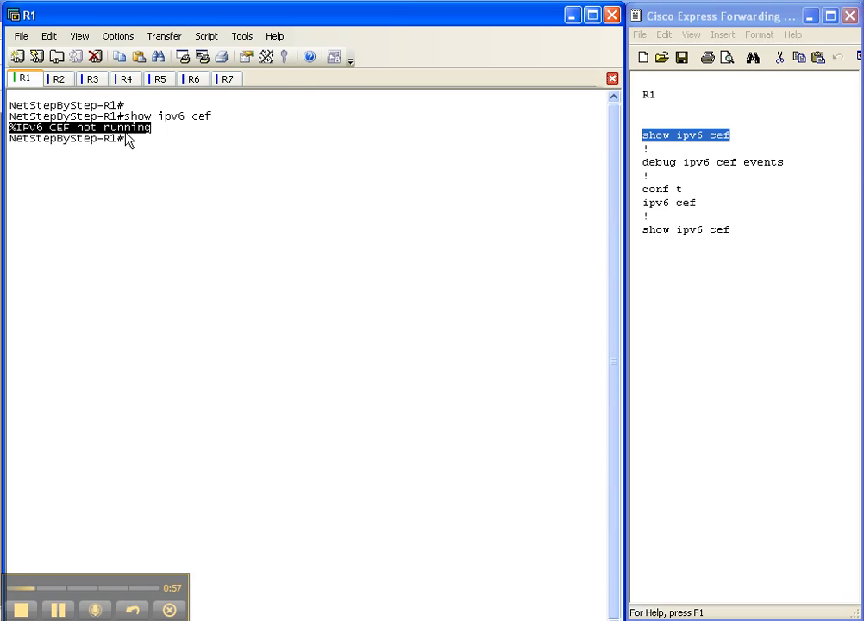
pyautogui.click(762, 162)
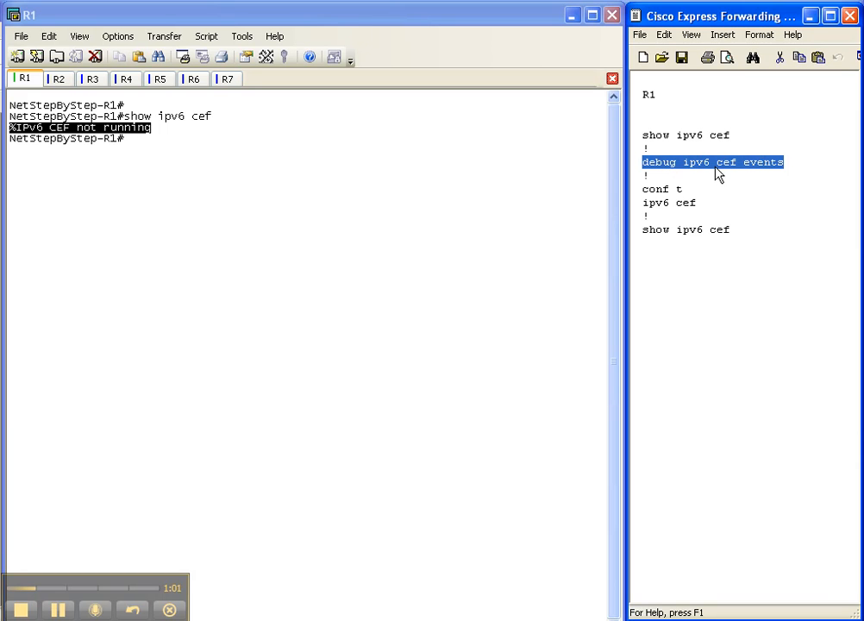
pyautogui.moveTo(348, 241)
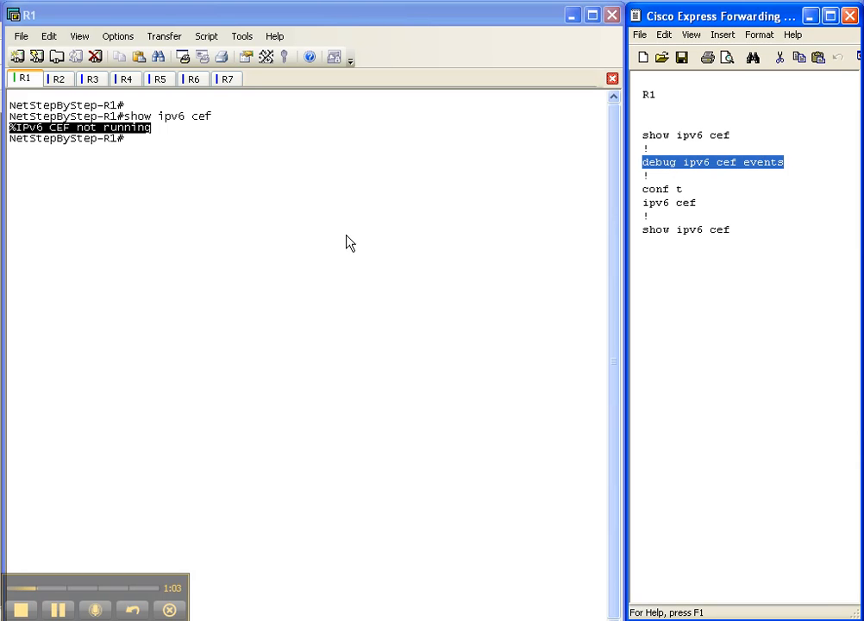
# - Turn on debug ipv6 cef events on R1
pyautogui.write('debug ipv6 cef events')
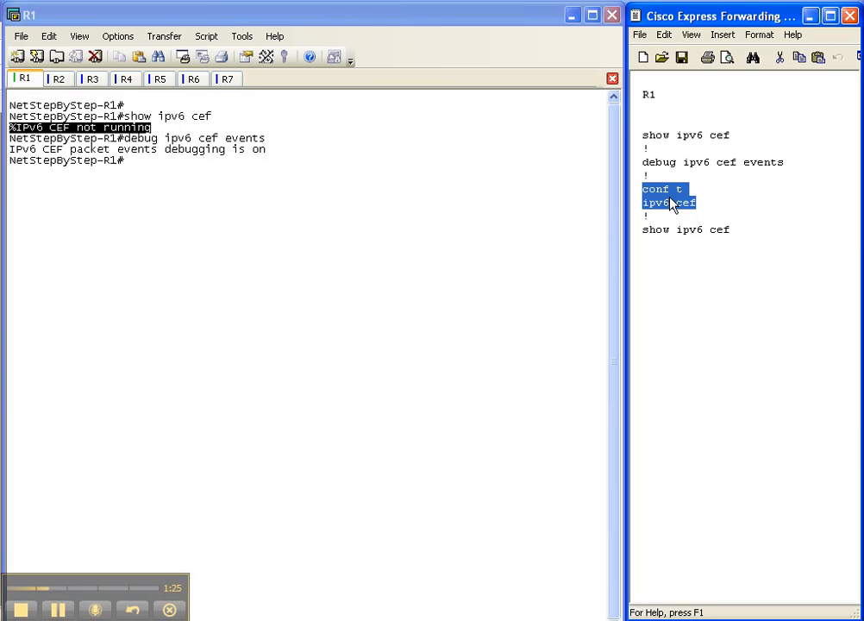
# - Enter configuration mode on R1 to enable ipv6 cef
pyautogui.write('conf t')
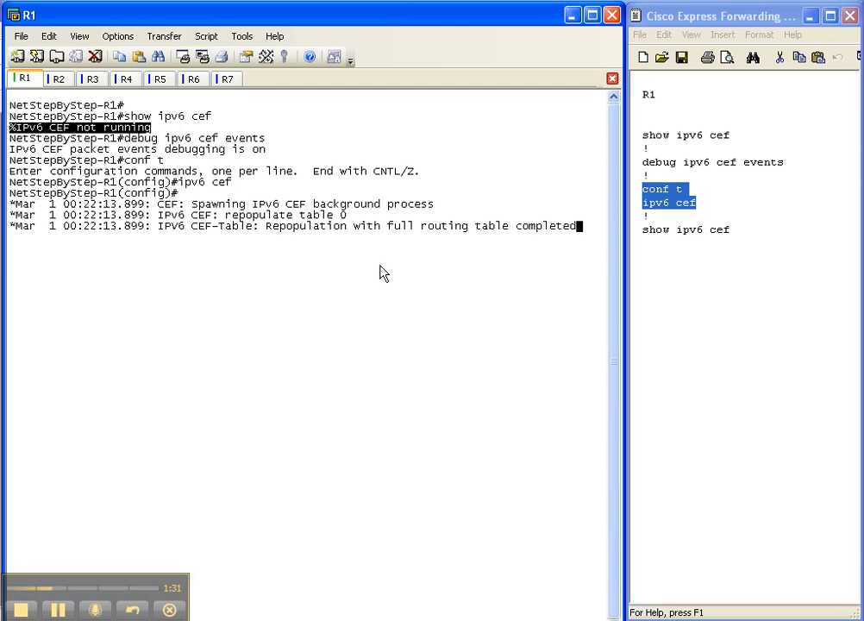
pyautogui.moveTo(287, 238)
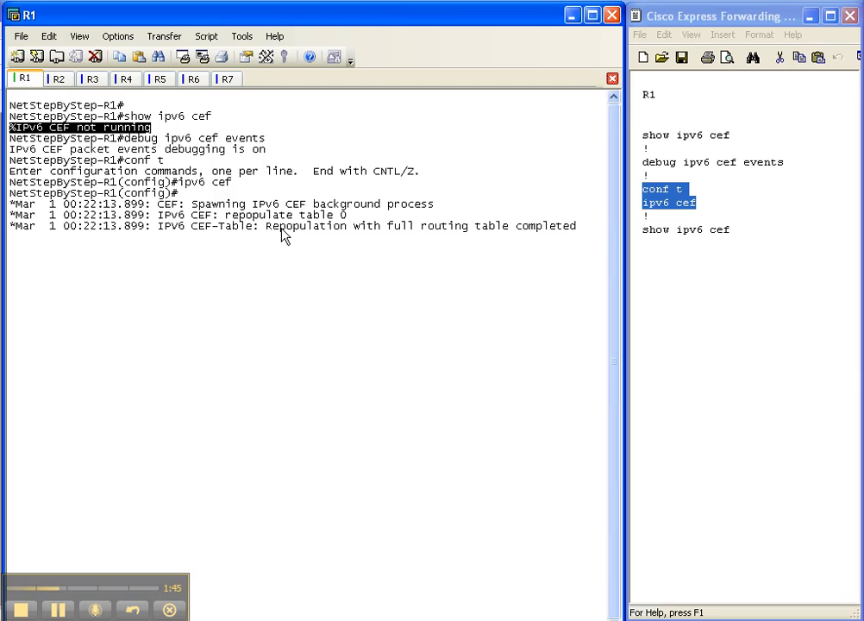
pyautogui.moveTo(193, 217)
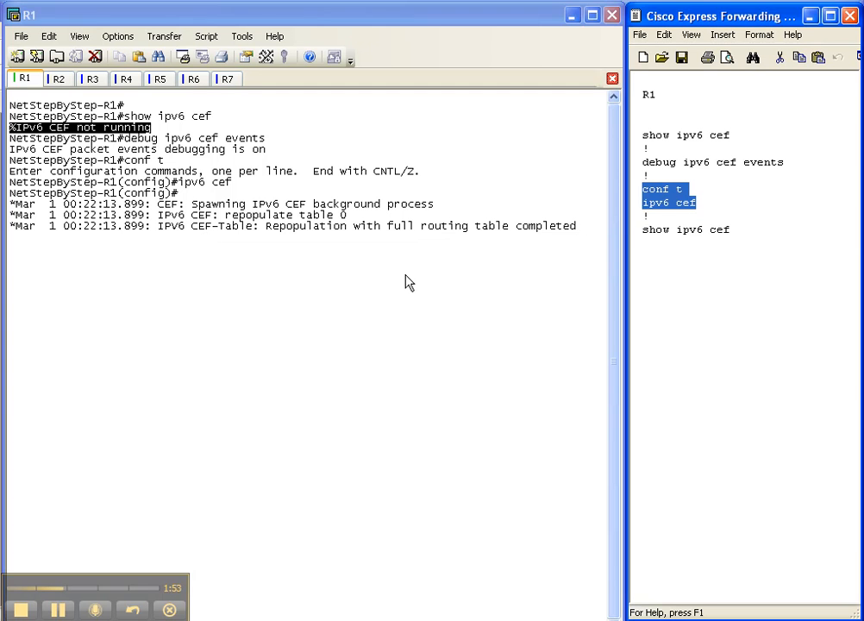
# - Return R1 to the privileged prompt and disable all debugging with un all
pyautogui.press('ctrl+z')
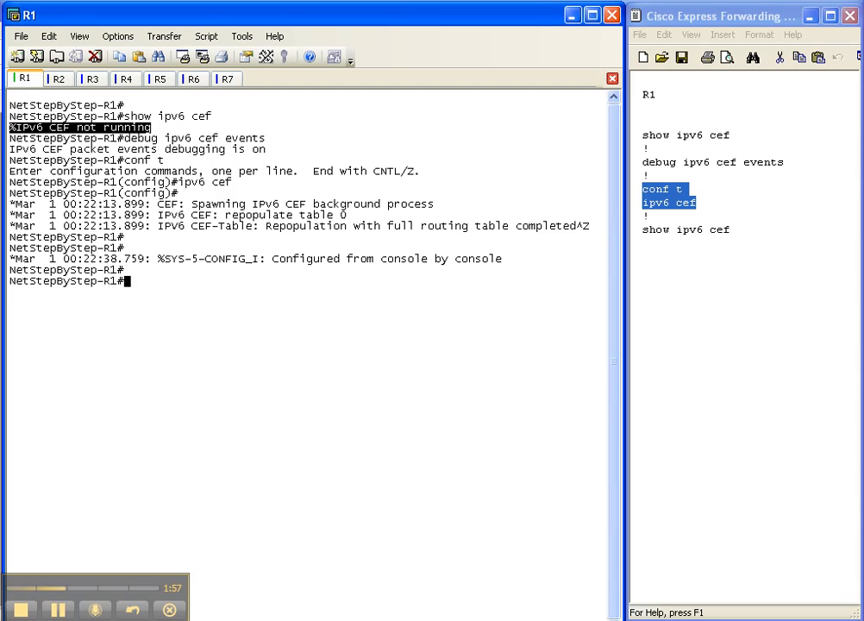
pyautogui.write('un all')
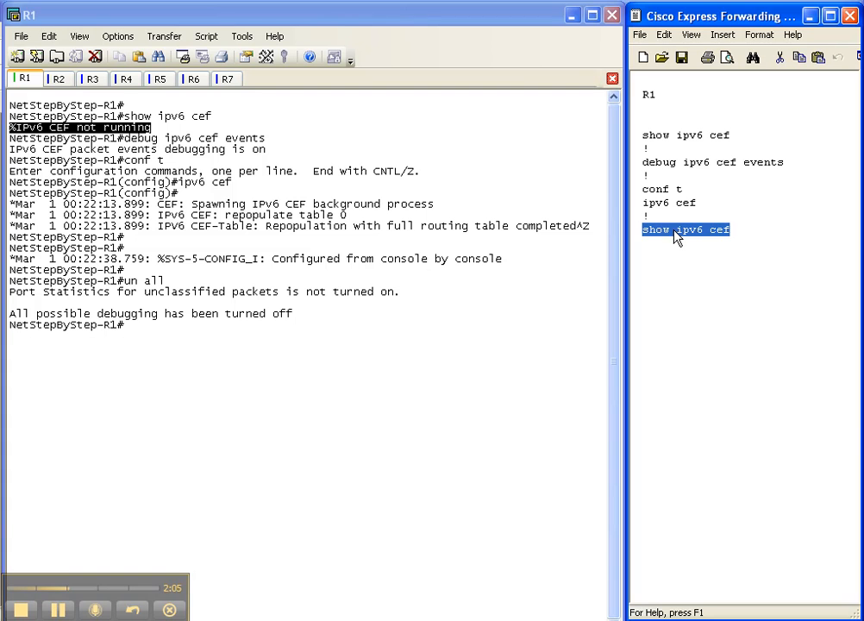
# - Run show ipv6 cef again, listing IPv6 prefixes with Receive entries, Loopback11 and Ethernet0/3
pyautogui.write('show ipv6 cef')
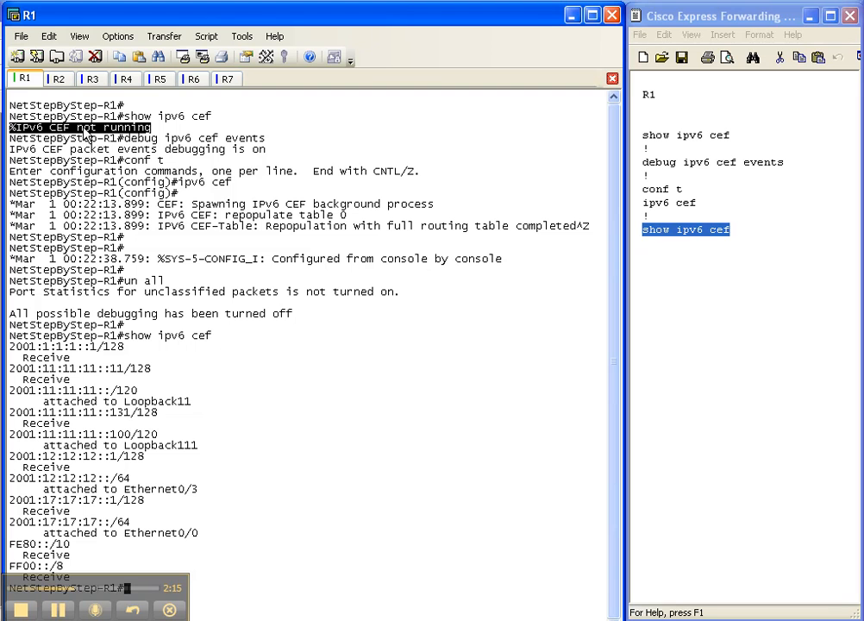
pyautogui.moveTo(535, 258)
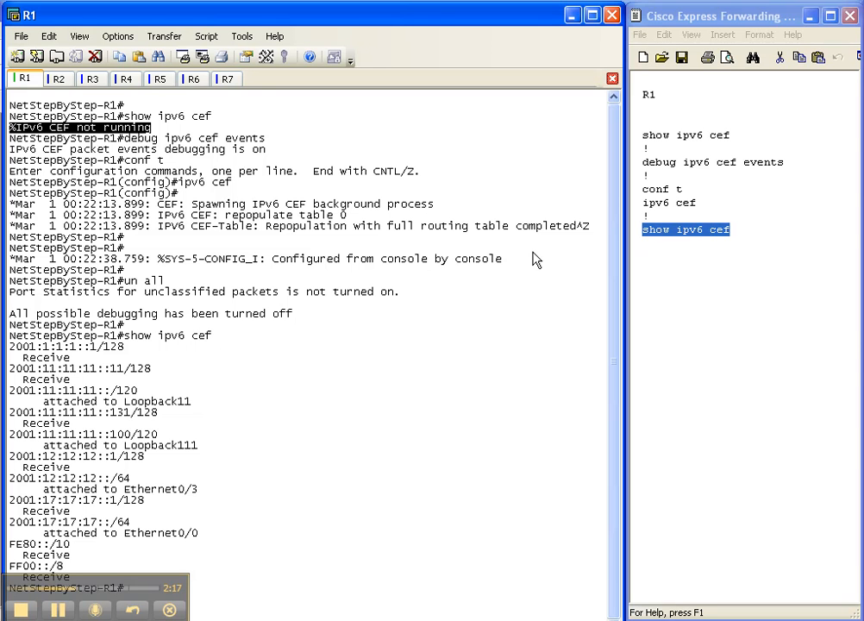
pyautogui.moveTo(218, 521)
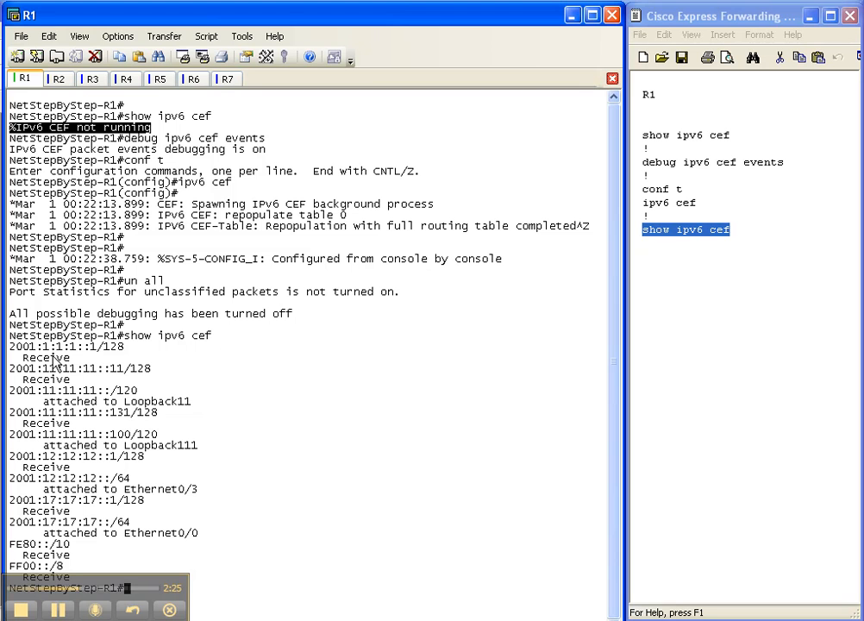
pyautogui.moveTo(110, 383)
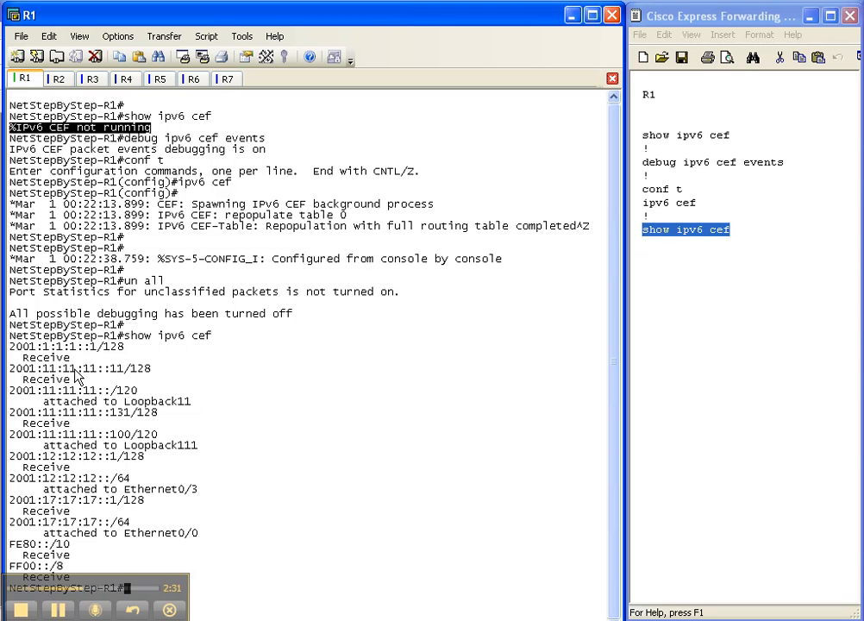
pyautogui.moveTo(102, 407)
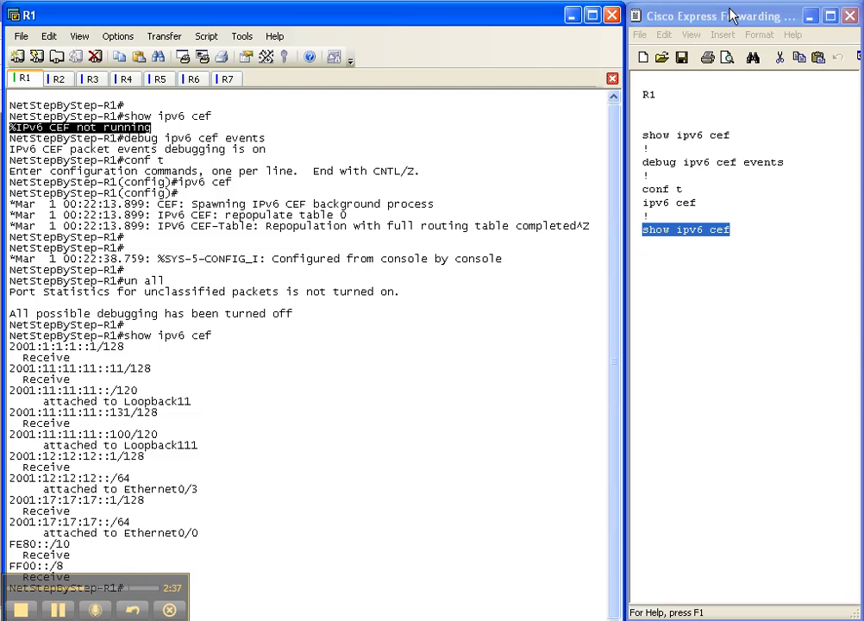
pyautogui.click(697, 203)
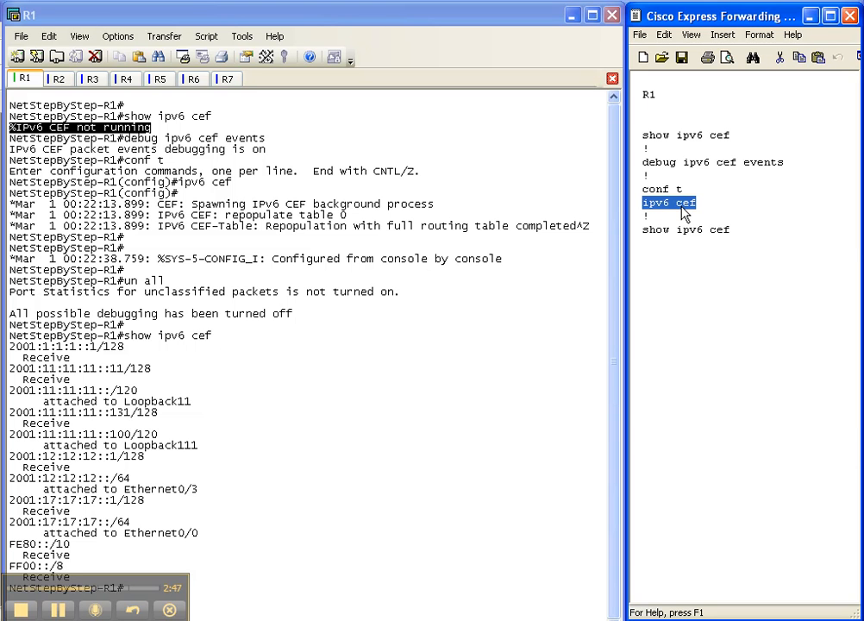
pyautogui.moveTo(603, 516)
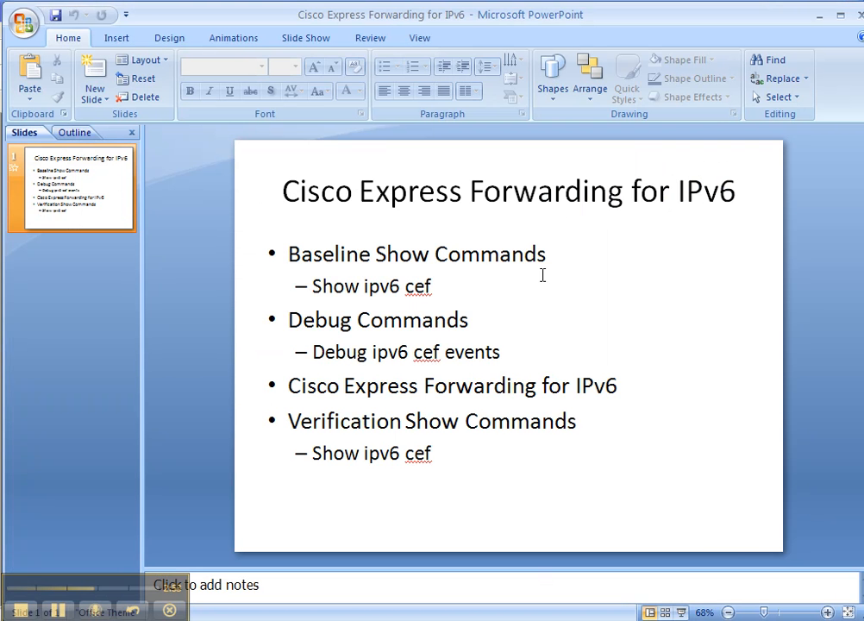
pyautogui.moveTo(452, 293)
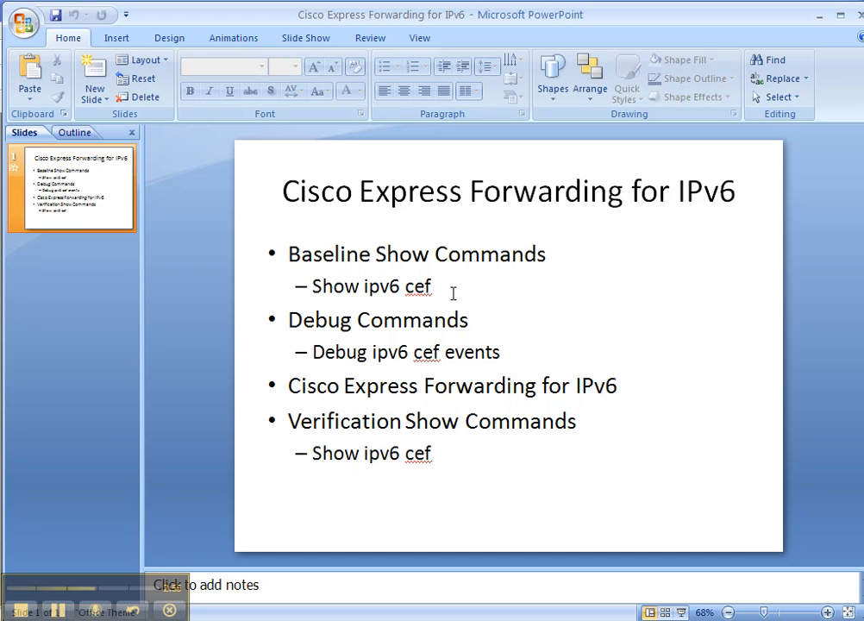